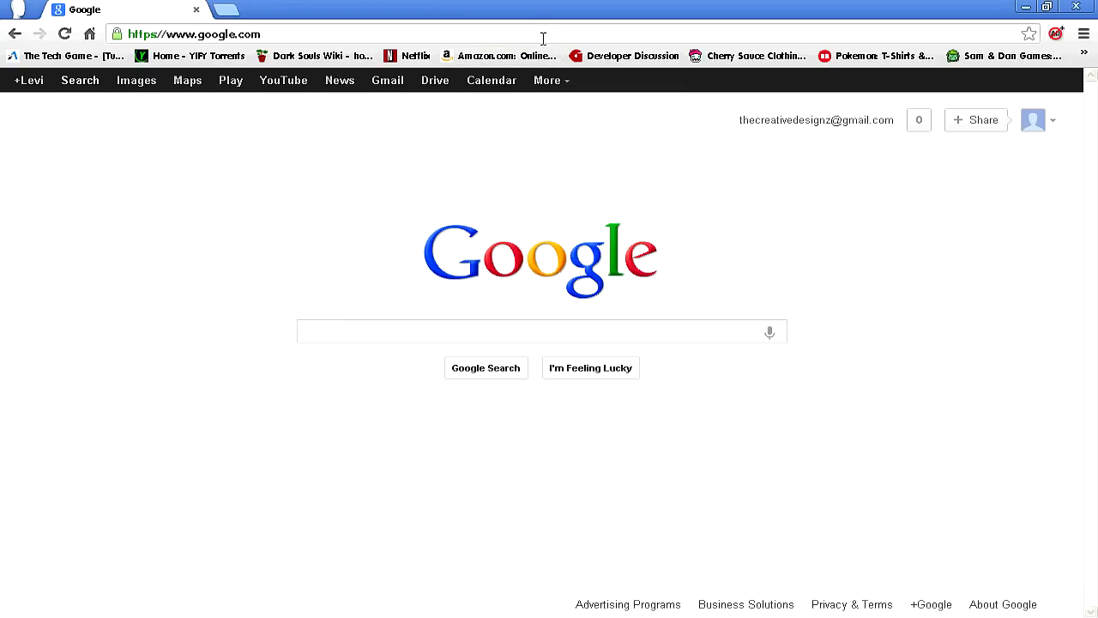
Enter the address chrome://plugins in the omnibox.
type("chrome:")
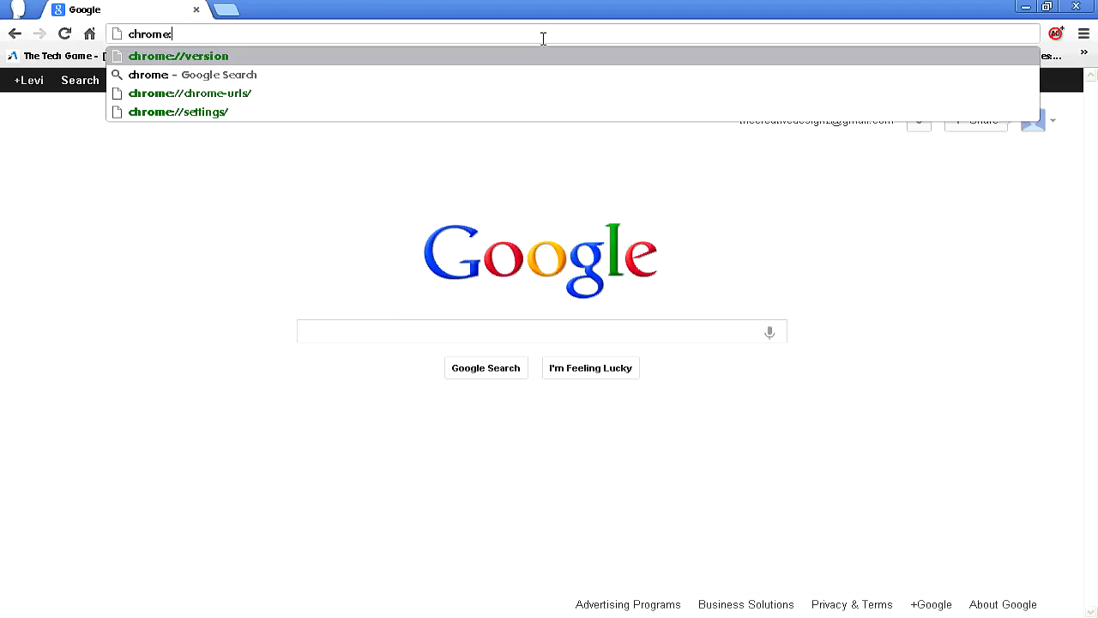
type("plugins")
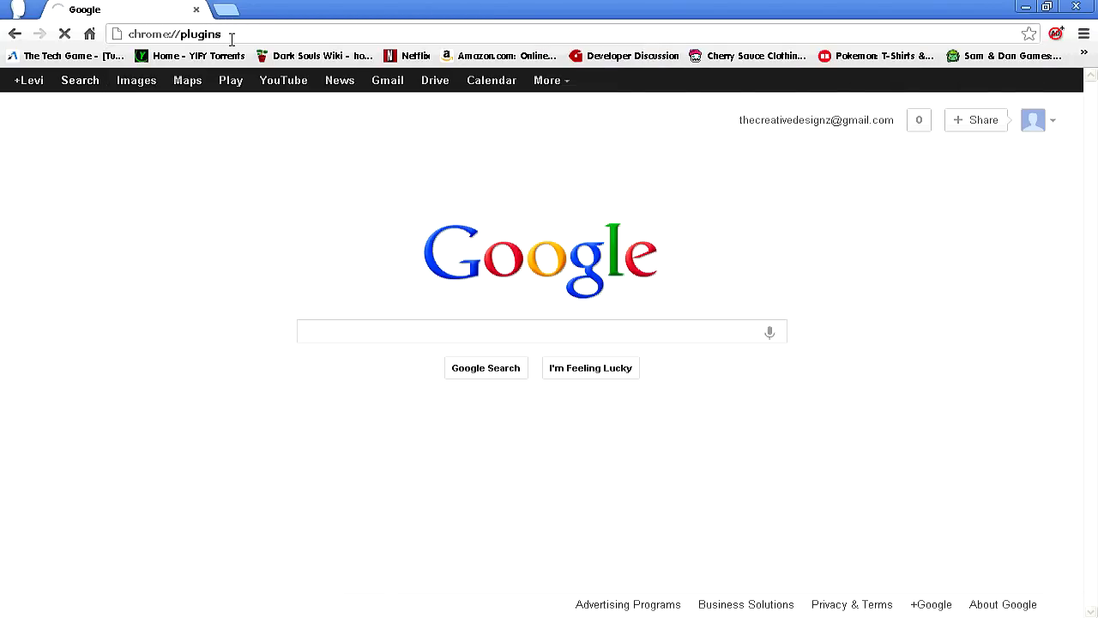
Load the Plug-ins page listing 15 plug-ins and collapse it to the summary view.
key("Return")
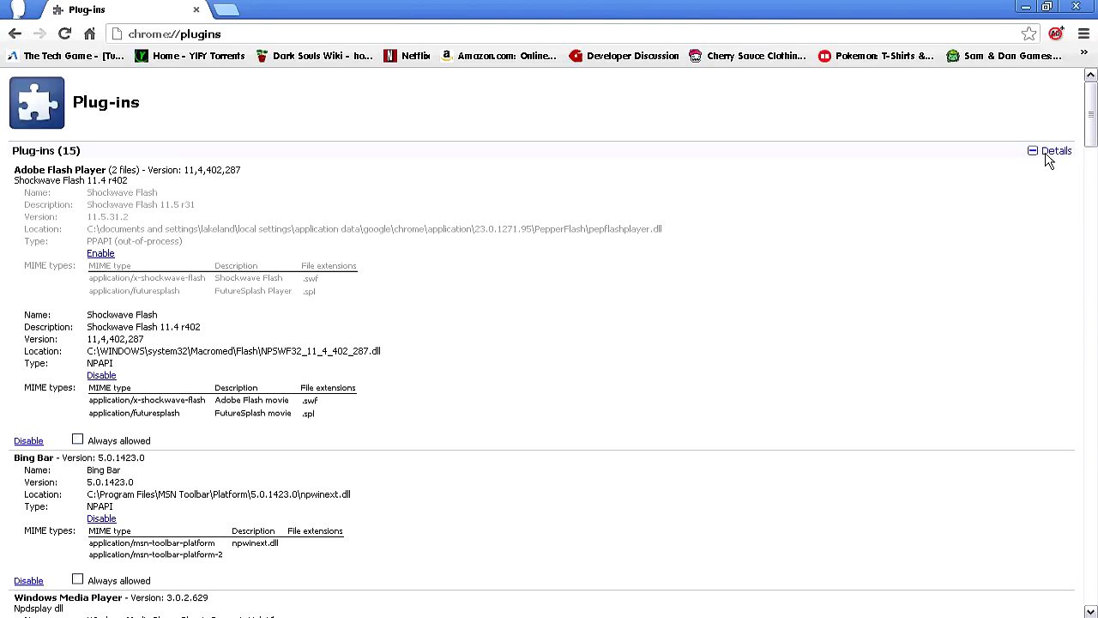
left_click(1033, 151)
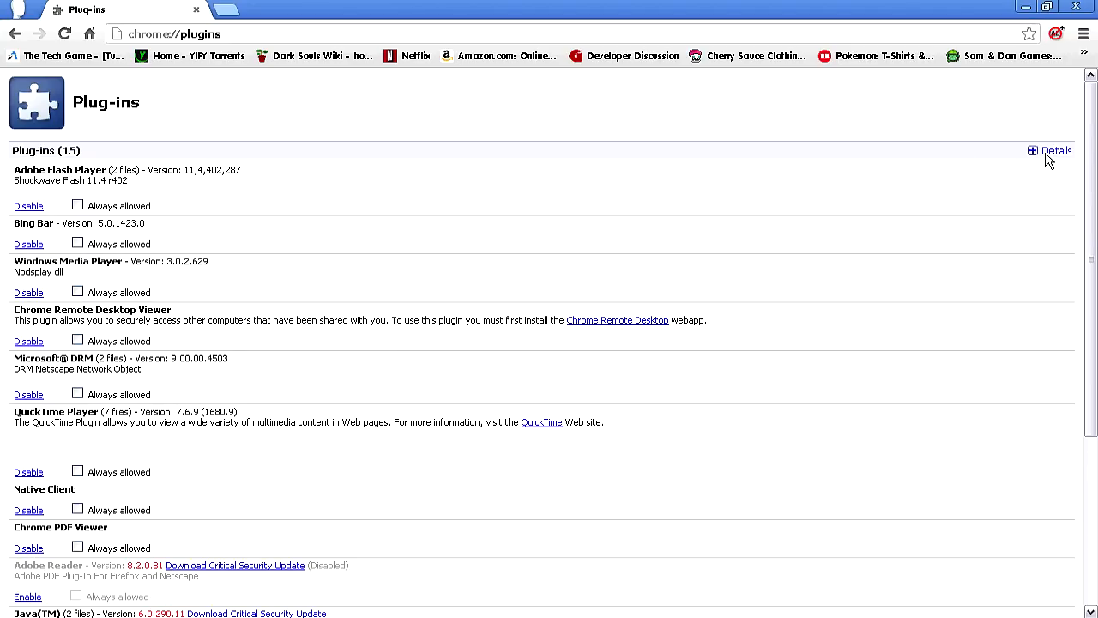
mouse_move(403, 216)
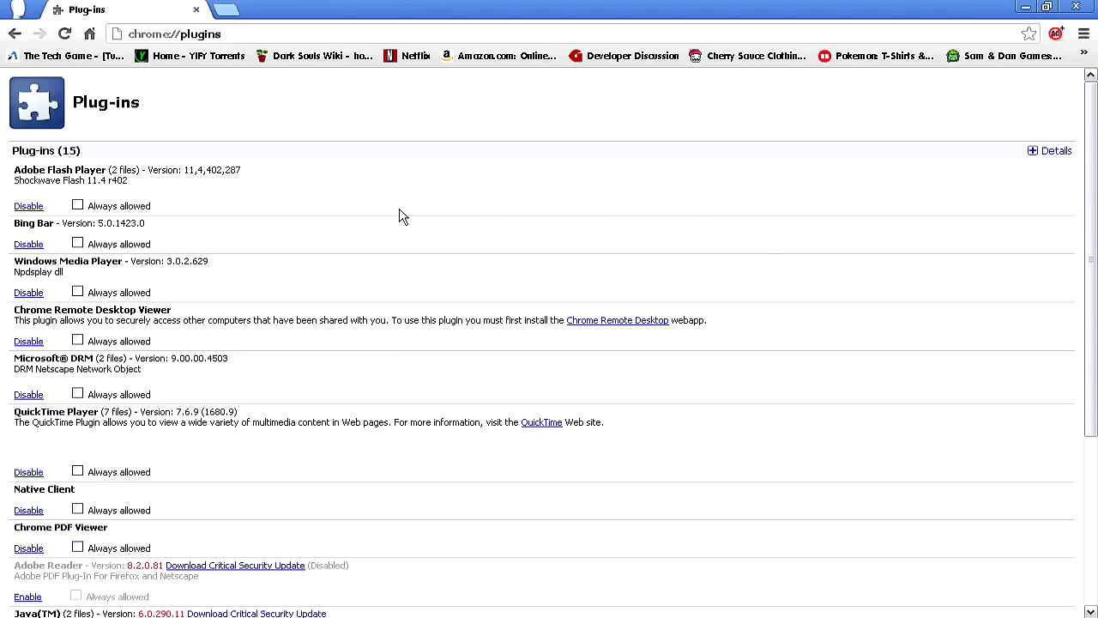
mouse_move(1035, 163)
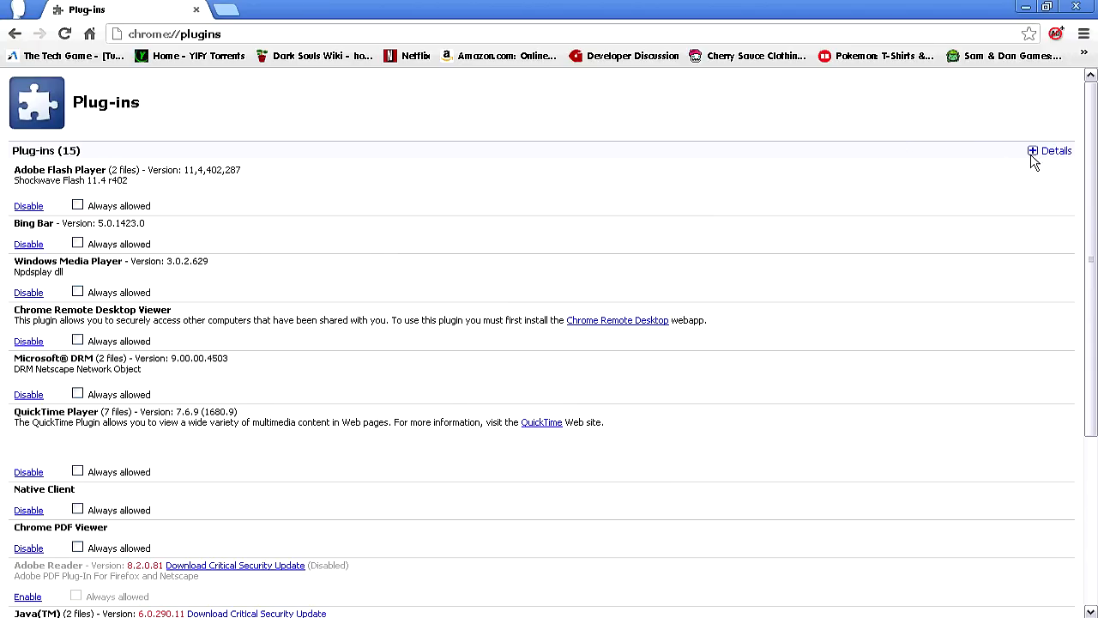
Expand full details for all plug-ins, revealing Adobe Flash Player's two files and MIME types.
left_click(1033, 151)
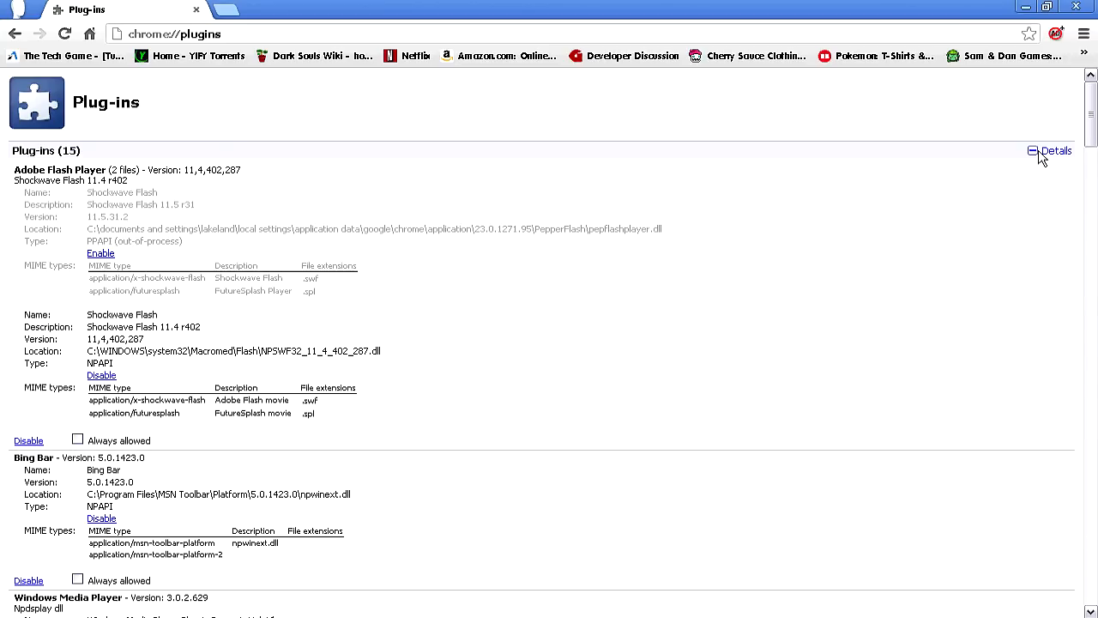
mouse_move(226, 244)
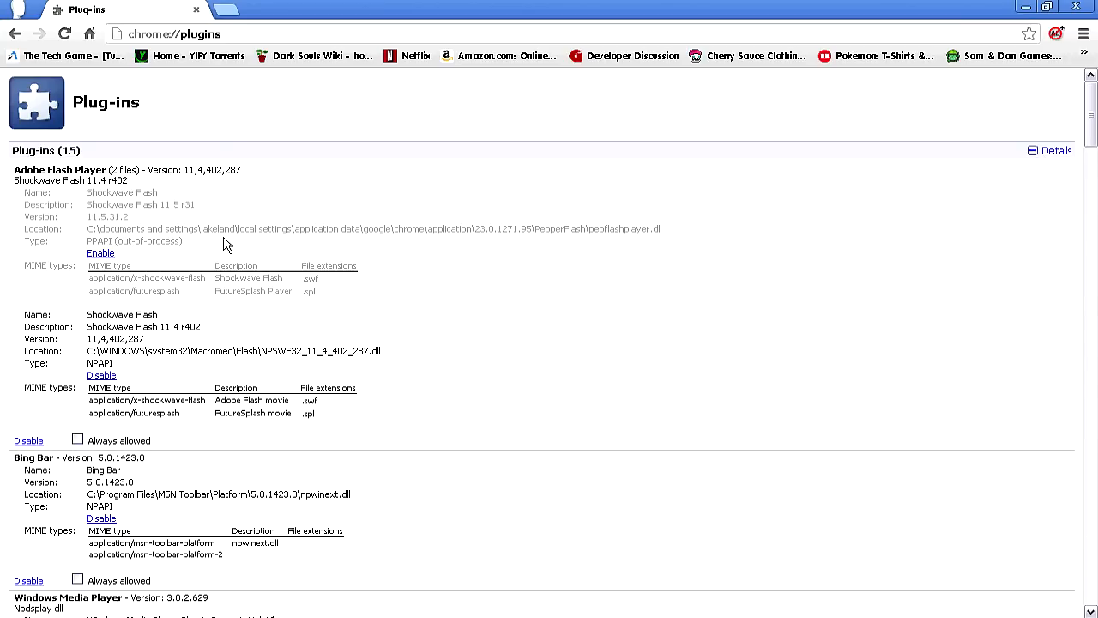
mouse_move(274, 278)
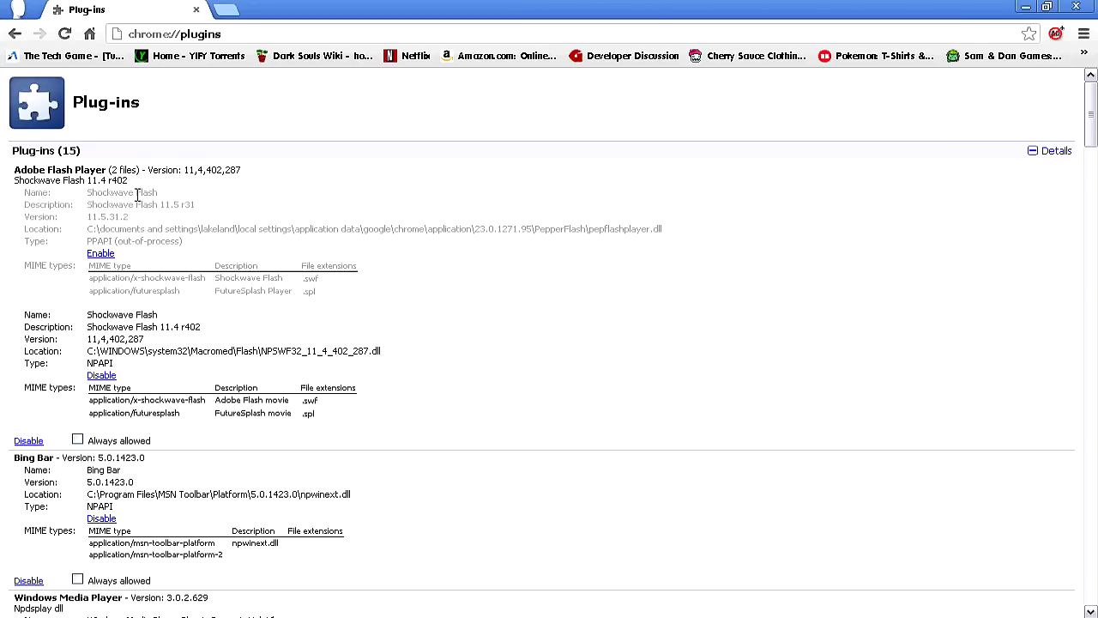
mouse_move(268, 213)
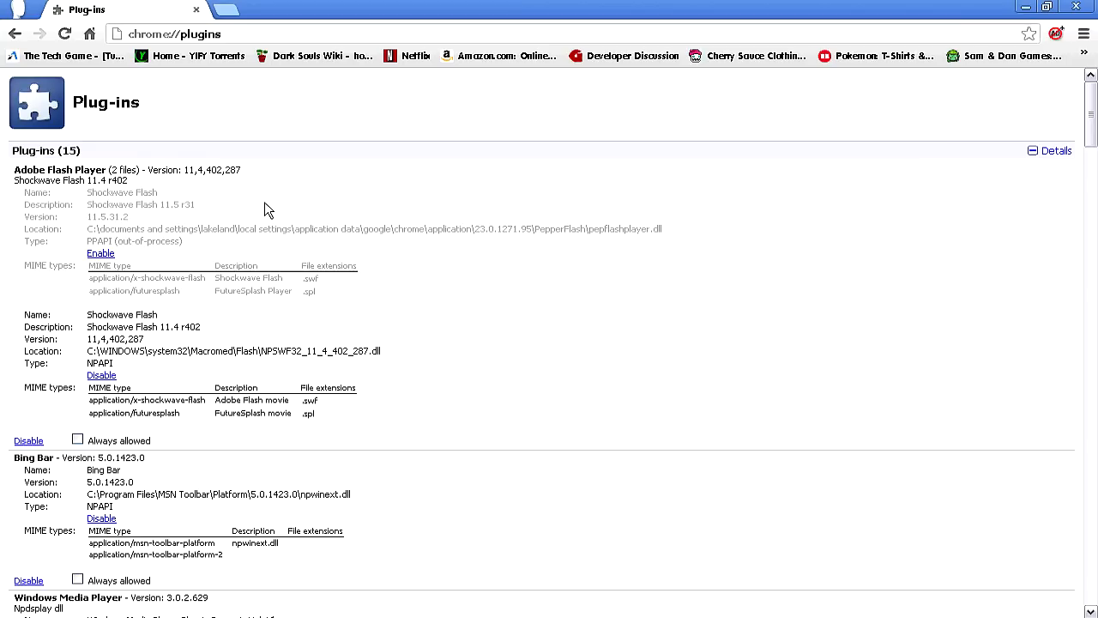
mouse_move(322, 261)
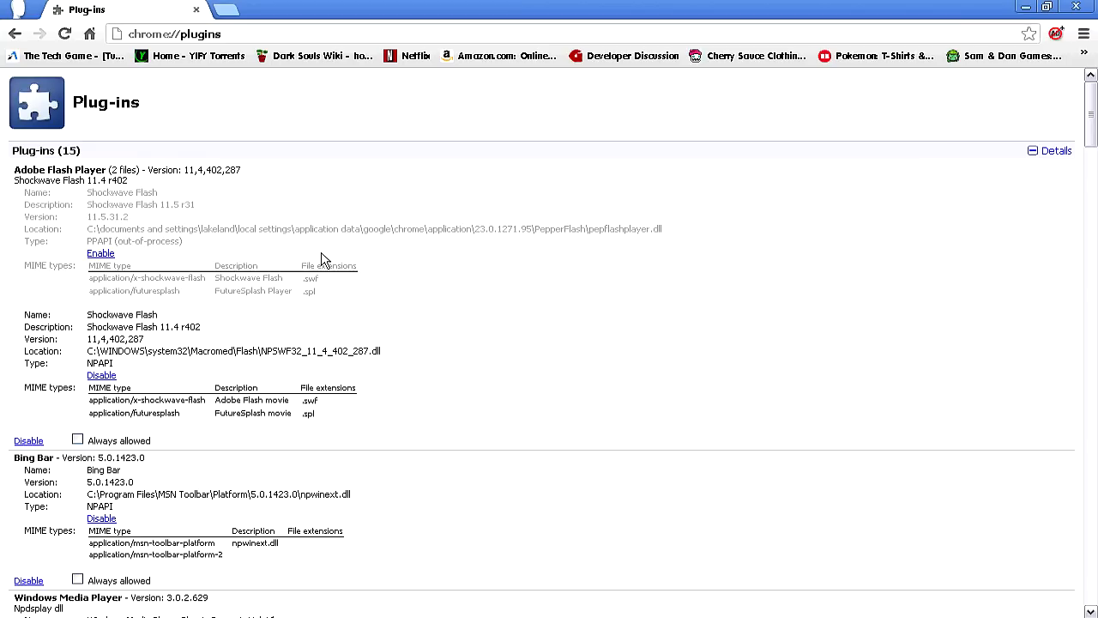
mouse_move(267, 347)
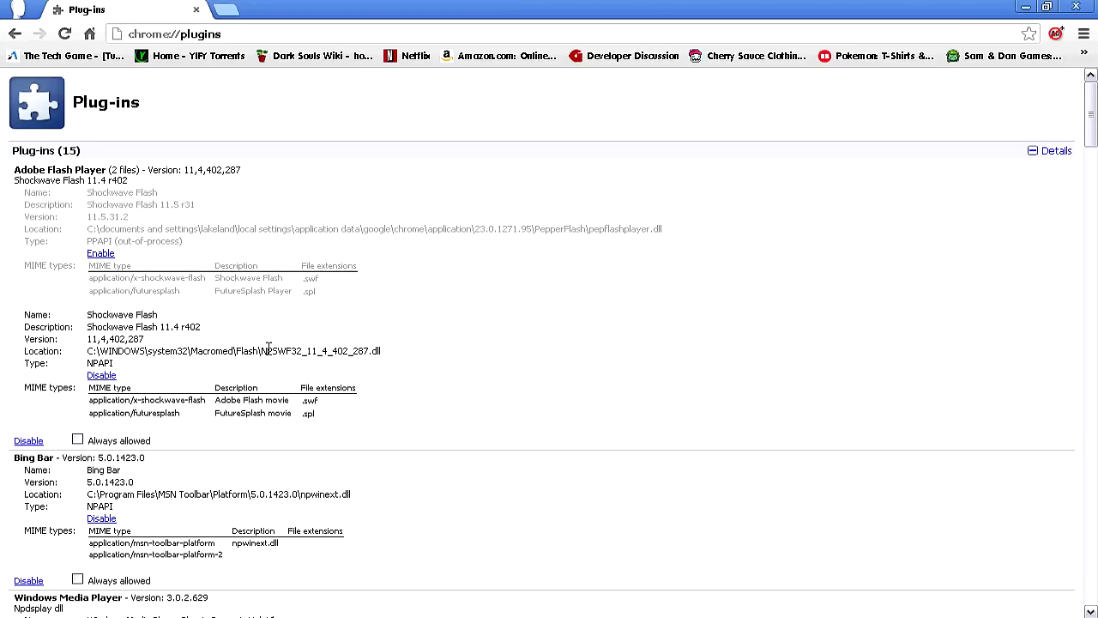
mouse_move(463, 264)
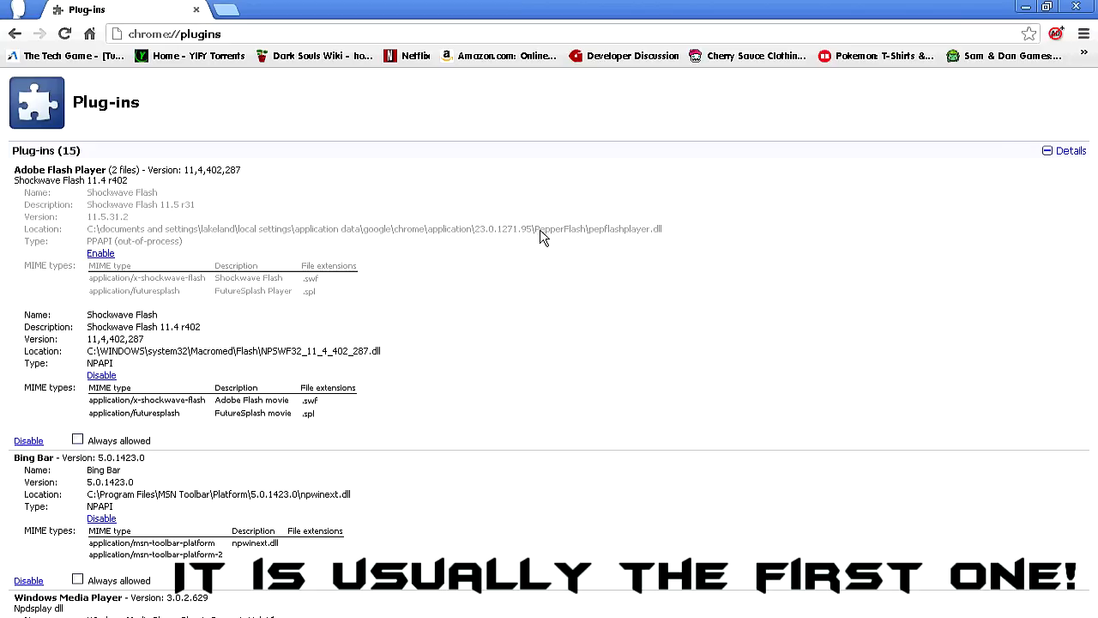
double_click(561, 228)
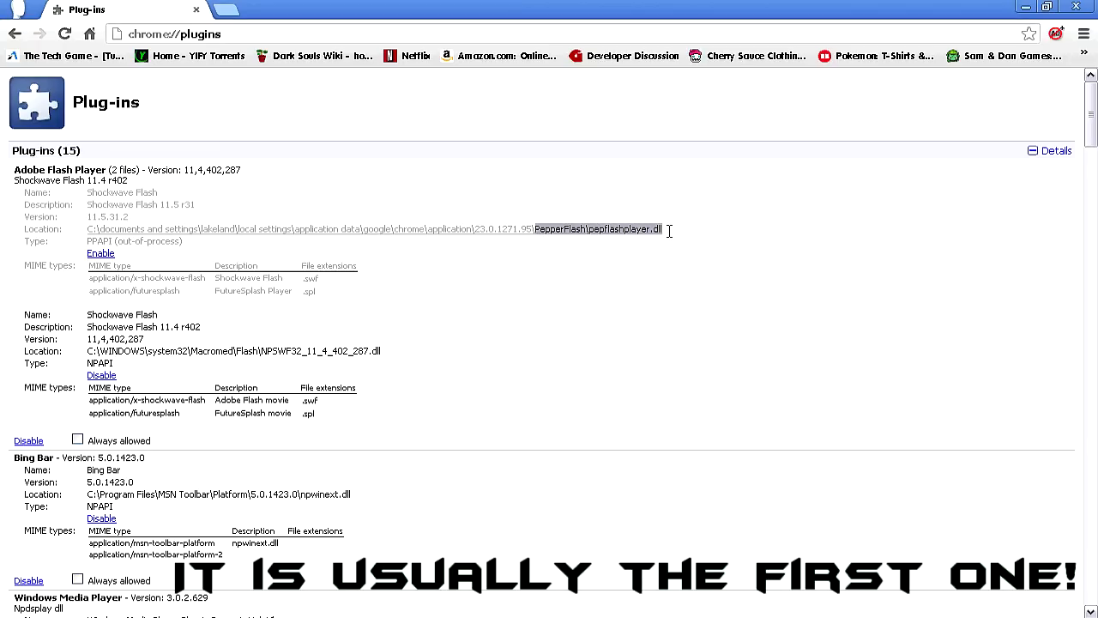
mouse_move(738, 234)
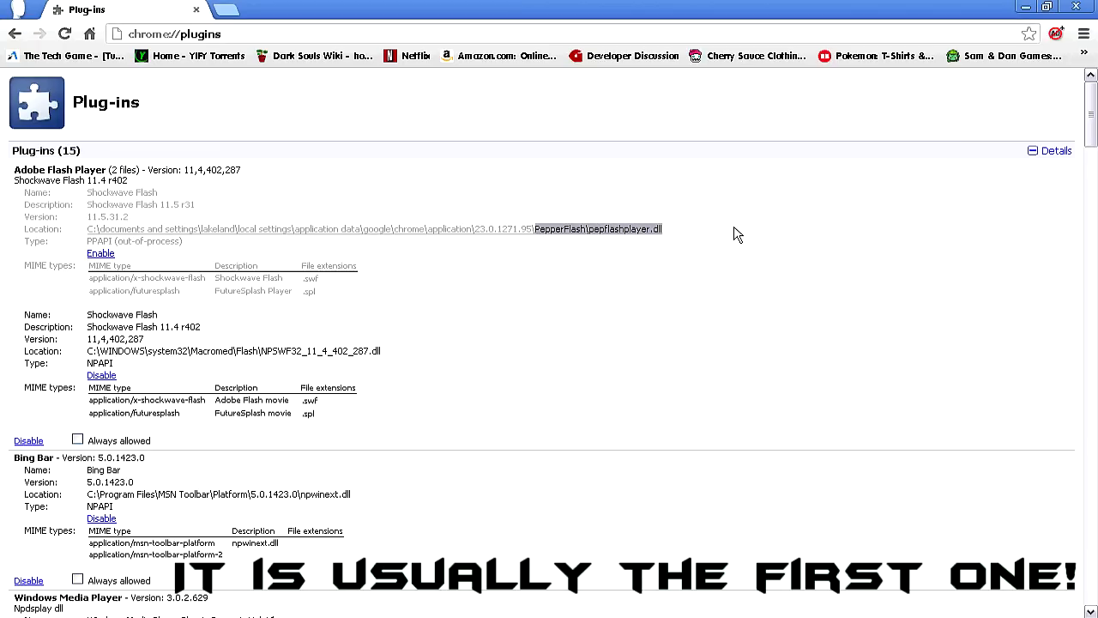
mouse_move(501, 288)
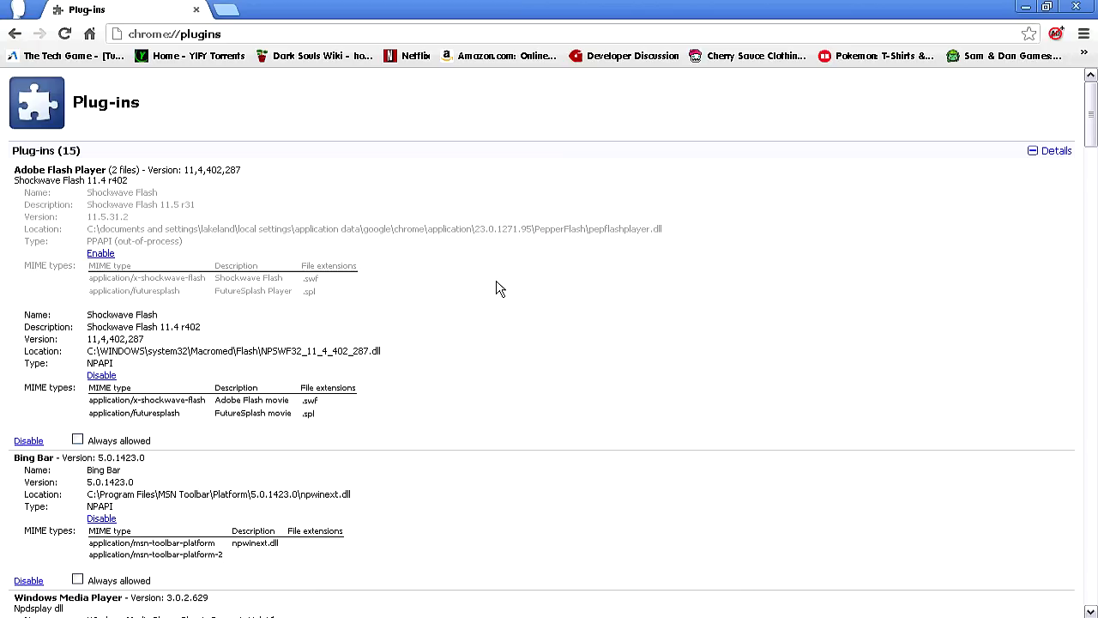
mouse_move(384, 257)
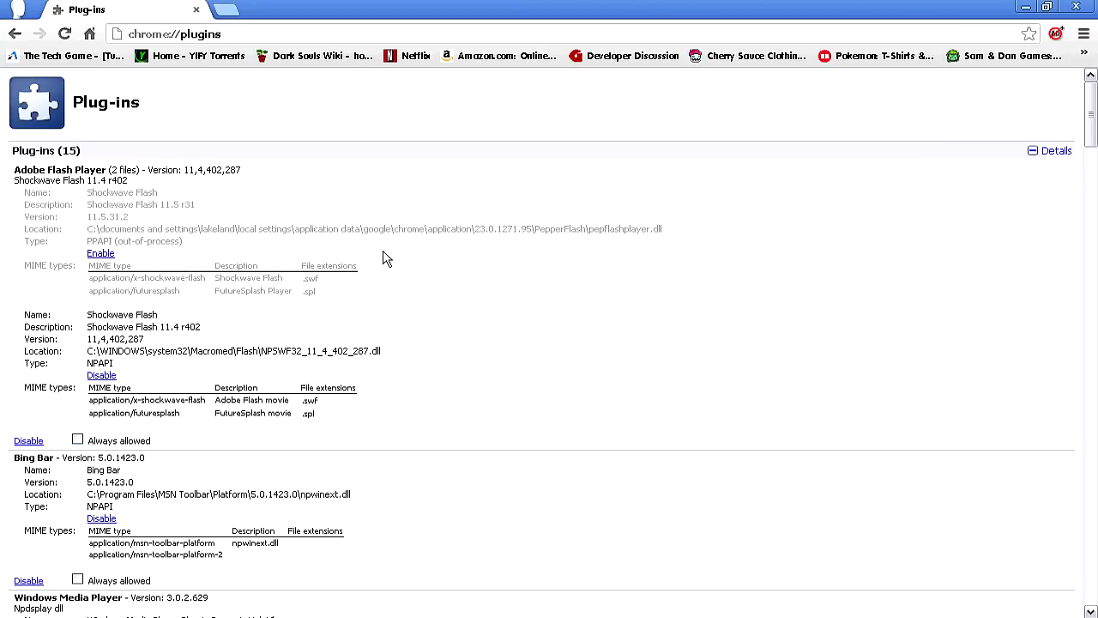
mouse_move(469, 474)
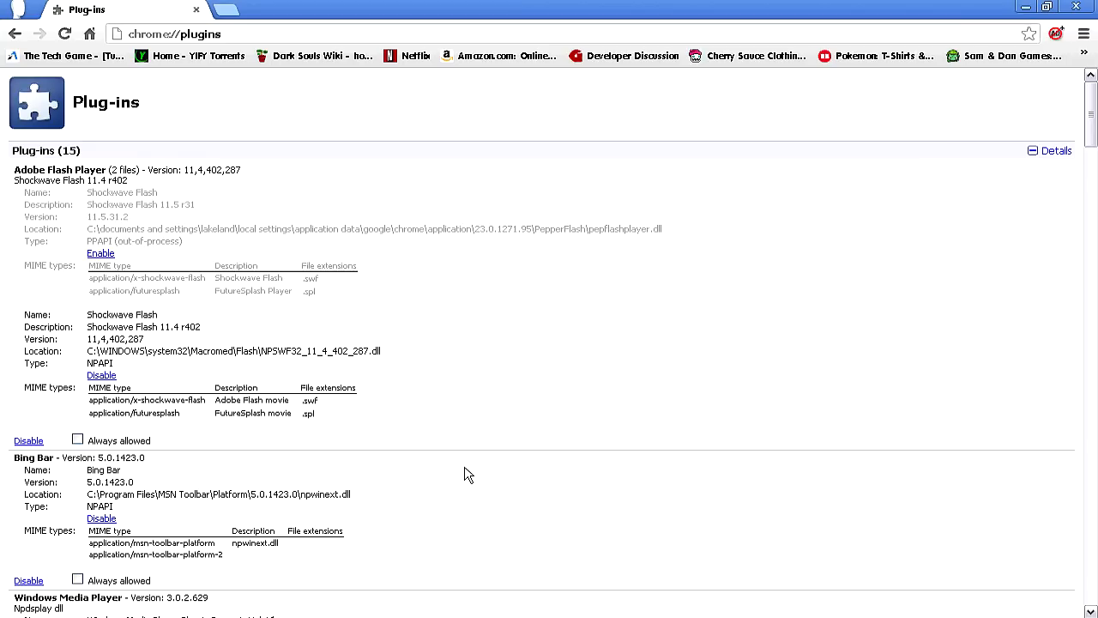